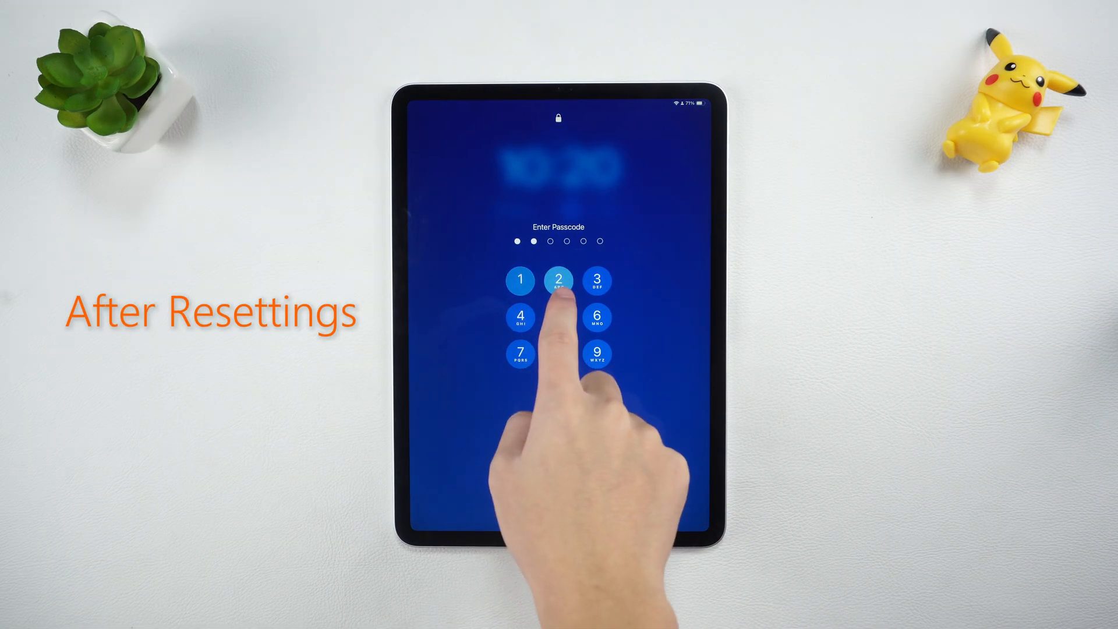
- Unlock the iPad with its passcode and reach the home screen
click(559, 280)
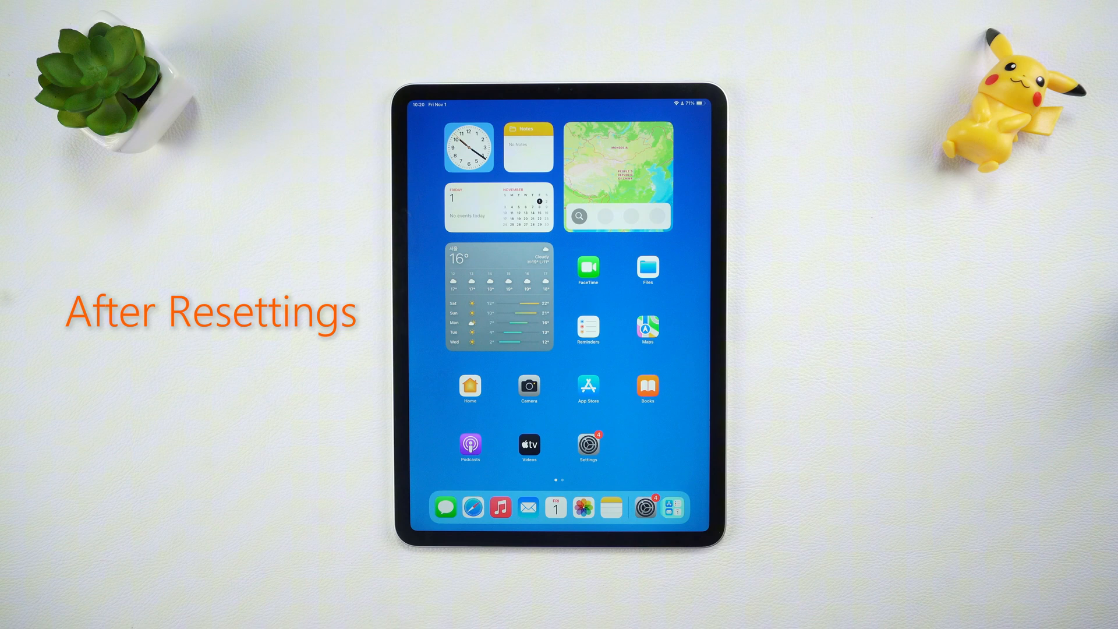
scroll(left, 3)
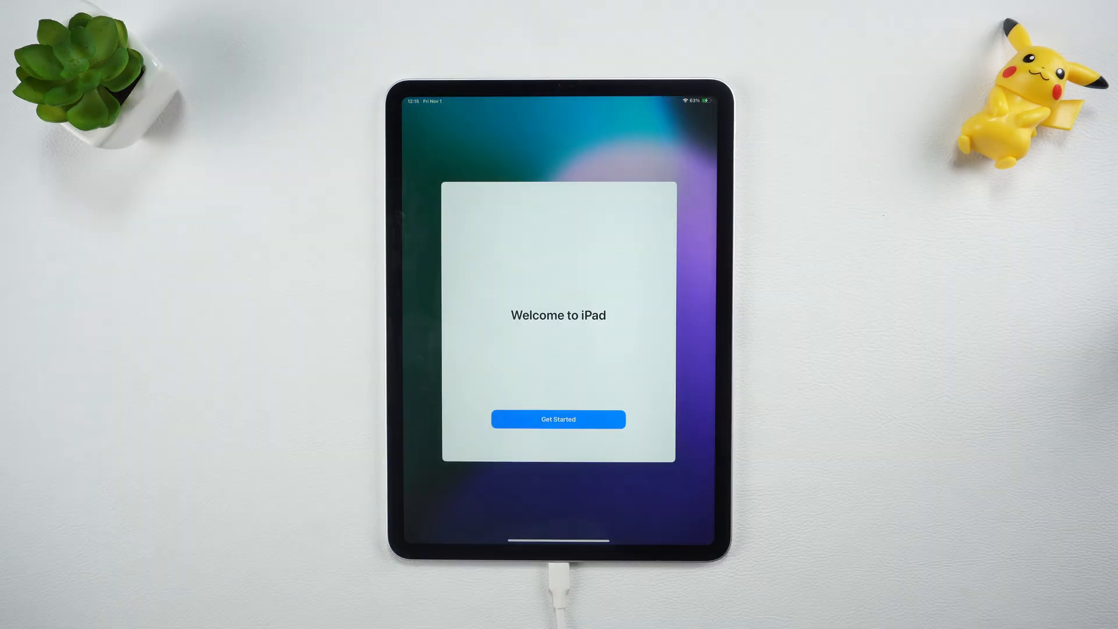
click(559, 418)
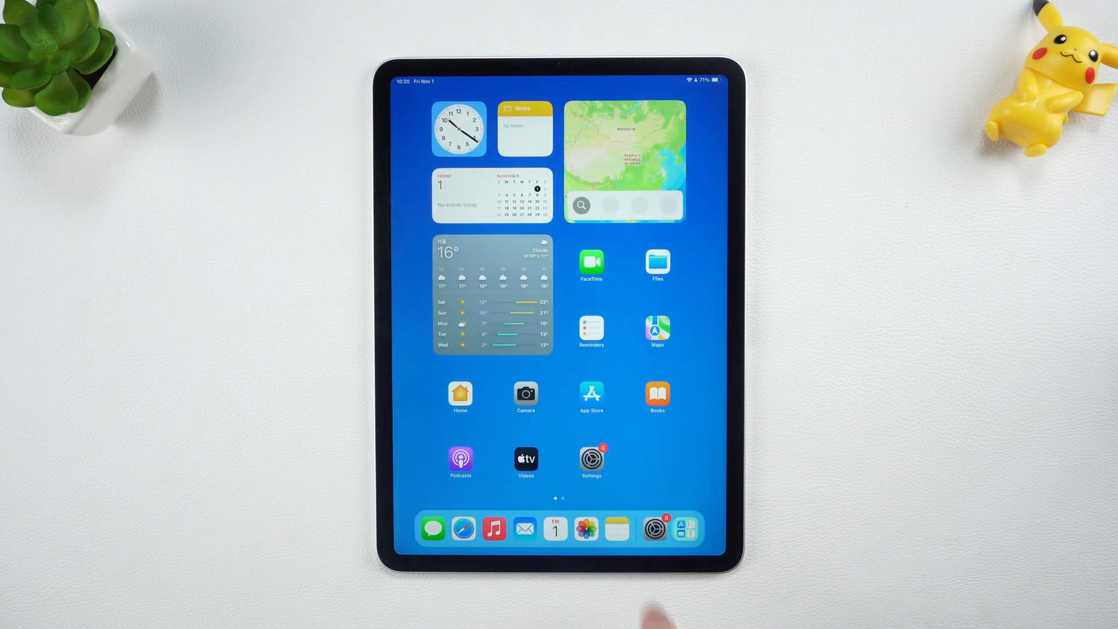
scroll(left, 3)
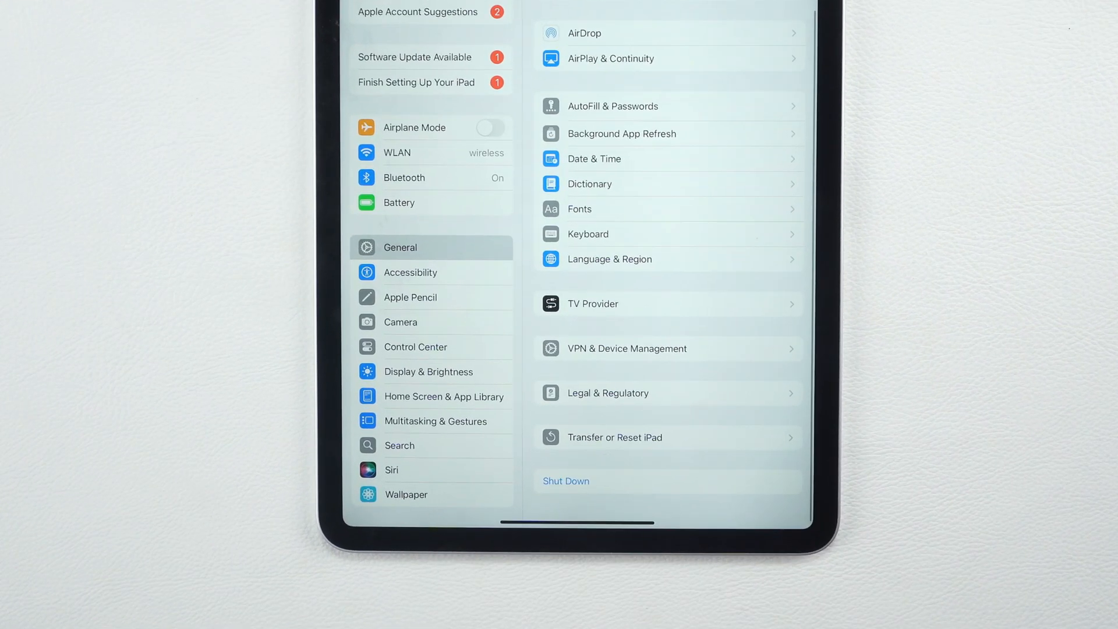
- Erase All Content and Settings from Transfer or Reset iPad, then confirm Erase iPad
click(613, 437)
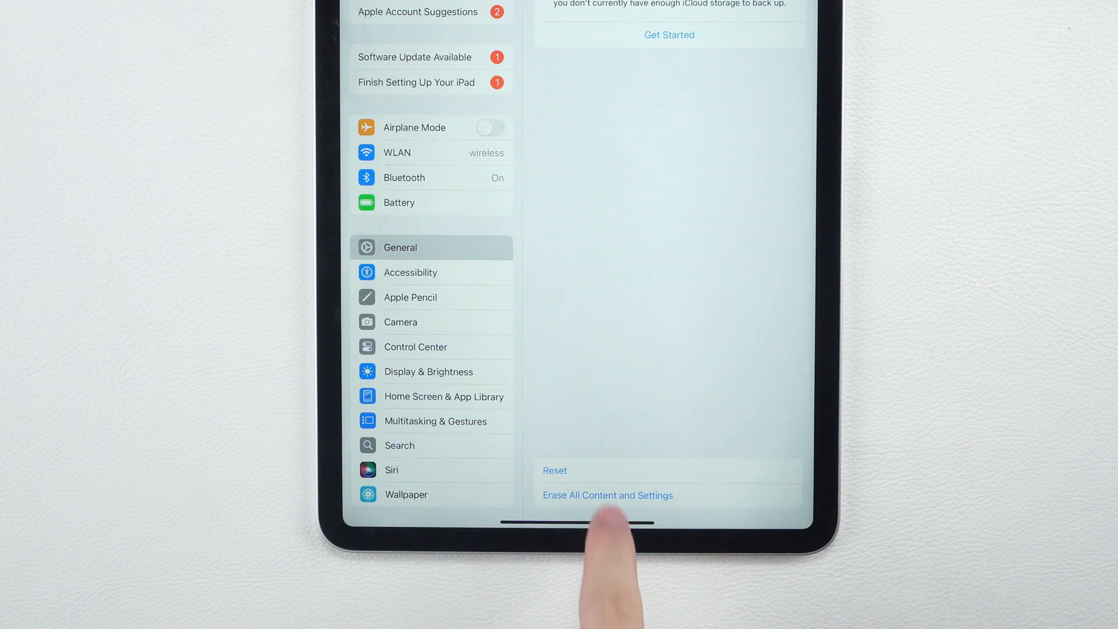
click(607, 495)
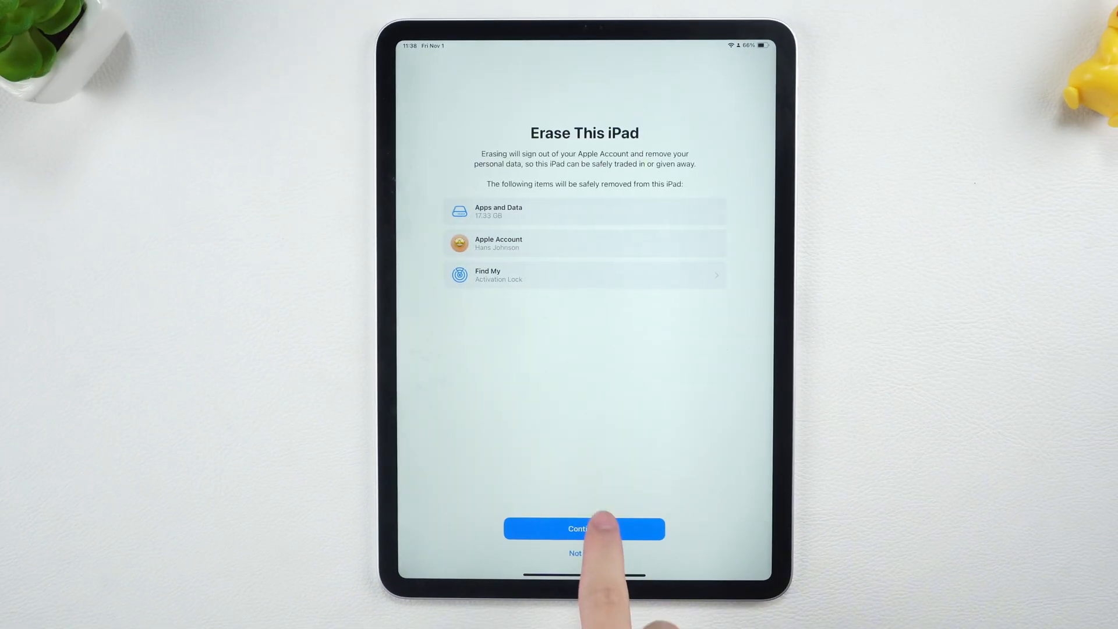
click(583, 529)
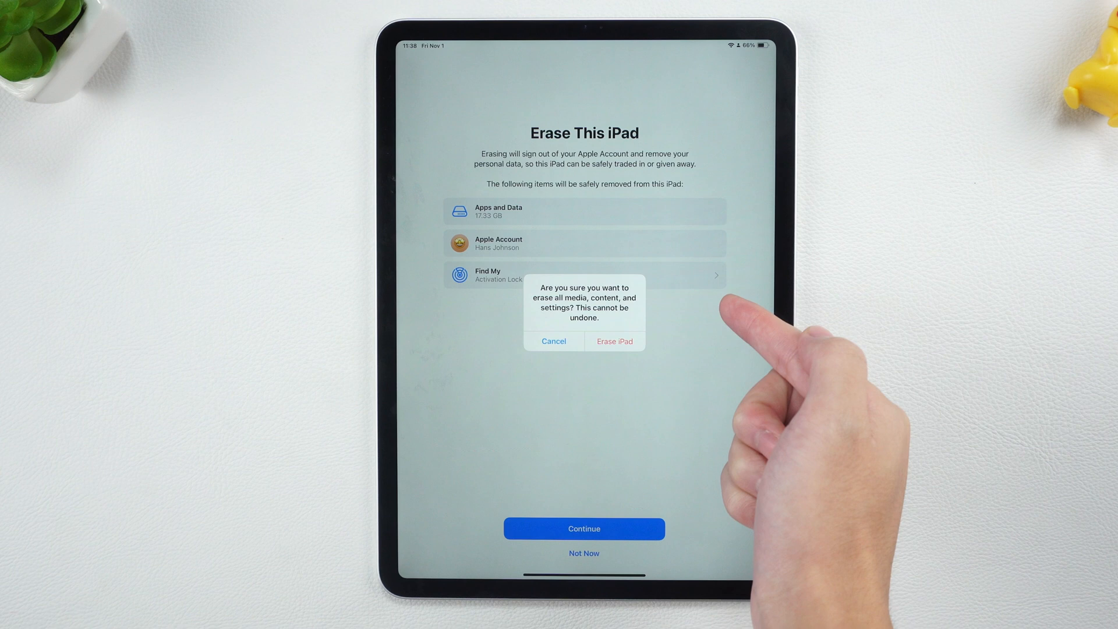
click(614, 341)
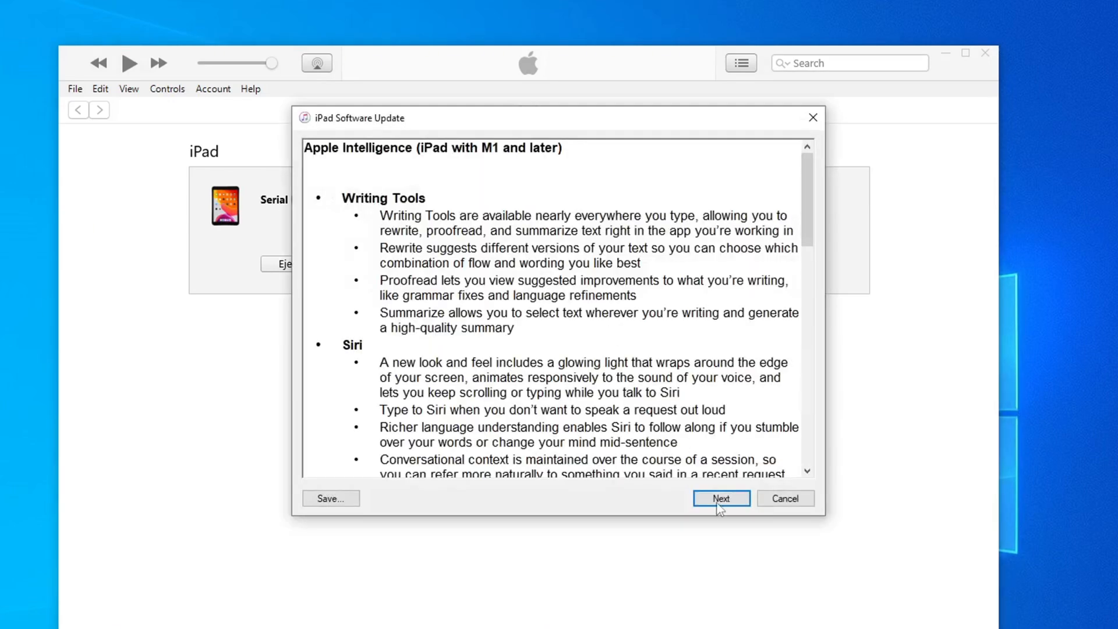
- Move past the iPad Software Update notes and check the download progress
click(721, 498)
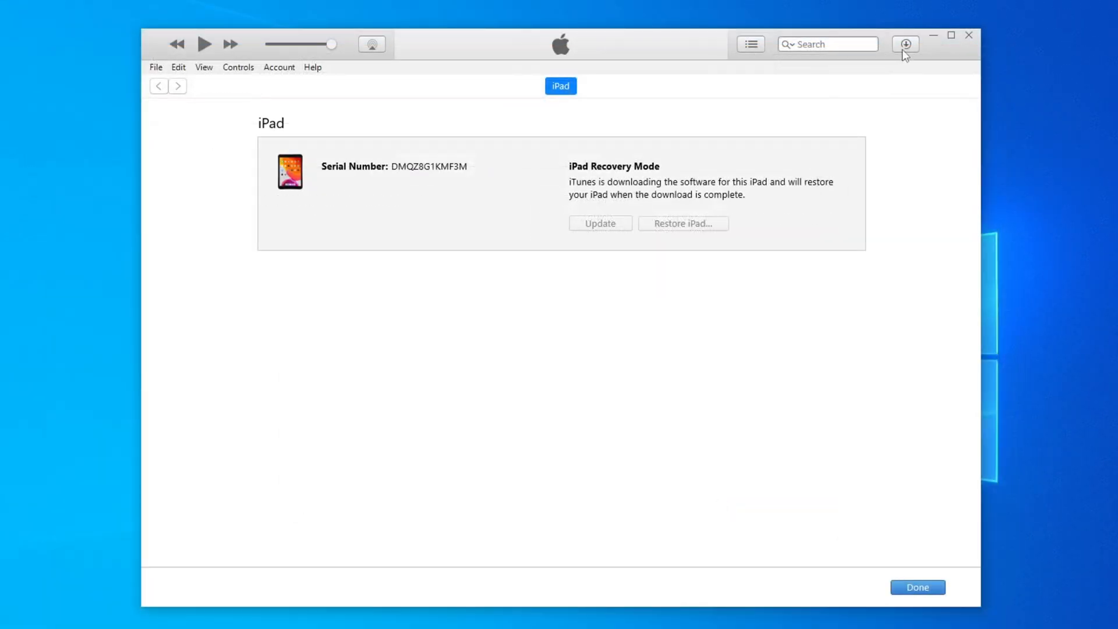
click(905, 44)
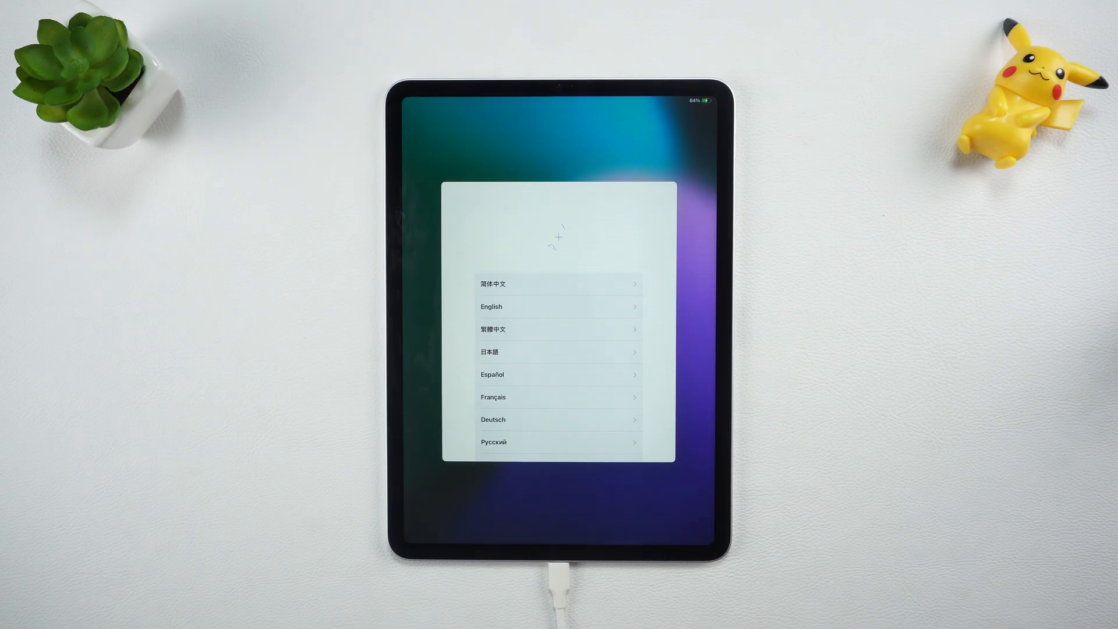
- Choose English as the language and China mainland as the region
click(490, 307)
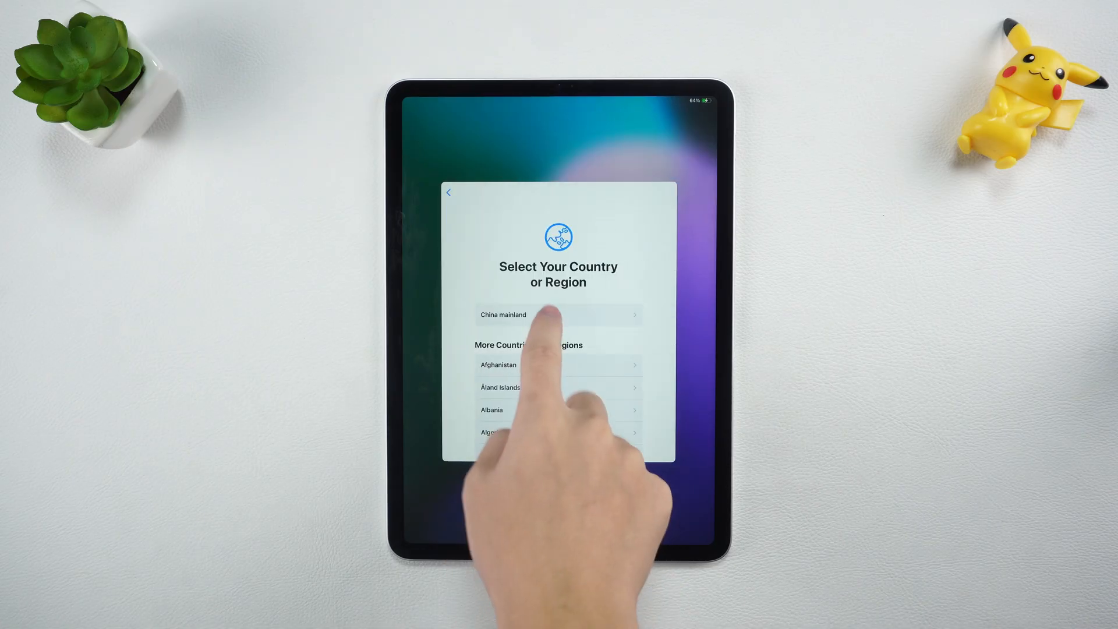
click(559, 314)
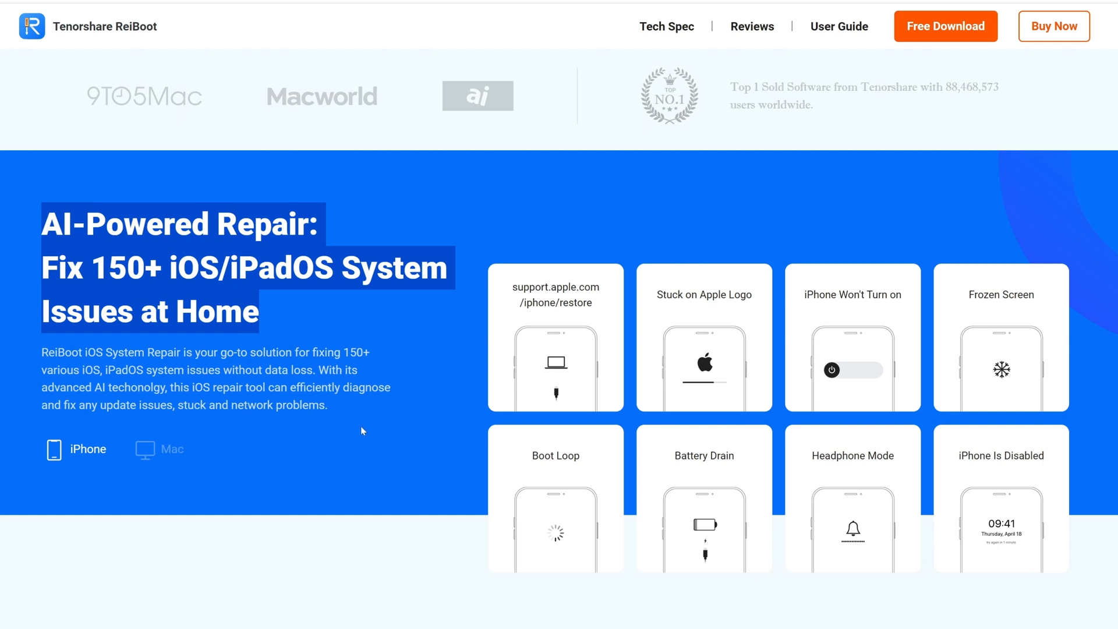
- Scroll through the Tenorshare ReiBoot iOS system repair product page
scroll(down, 3)
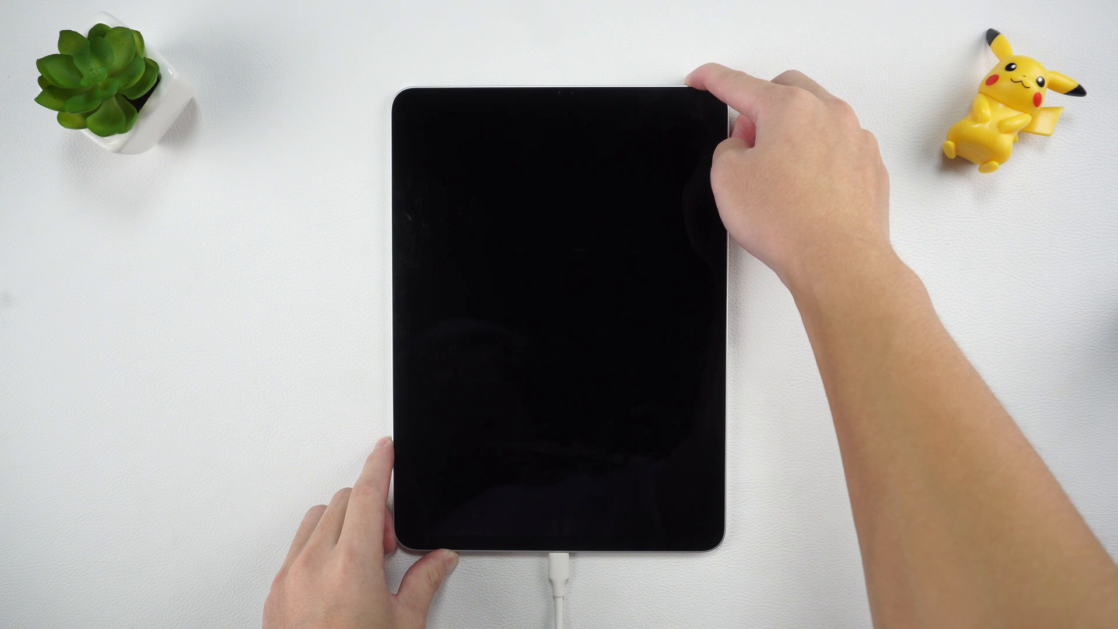
- Press Volume Up, Volume Down, then hold the top button to enter recovery mode
click(720, 83)
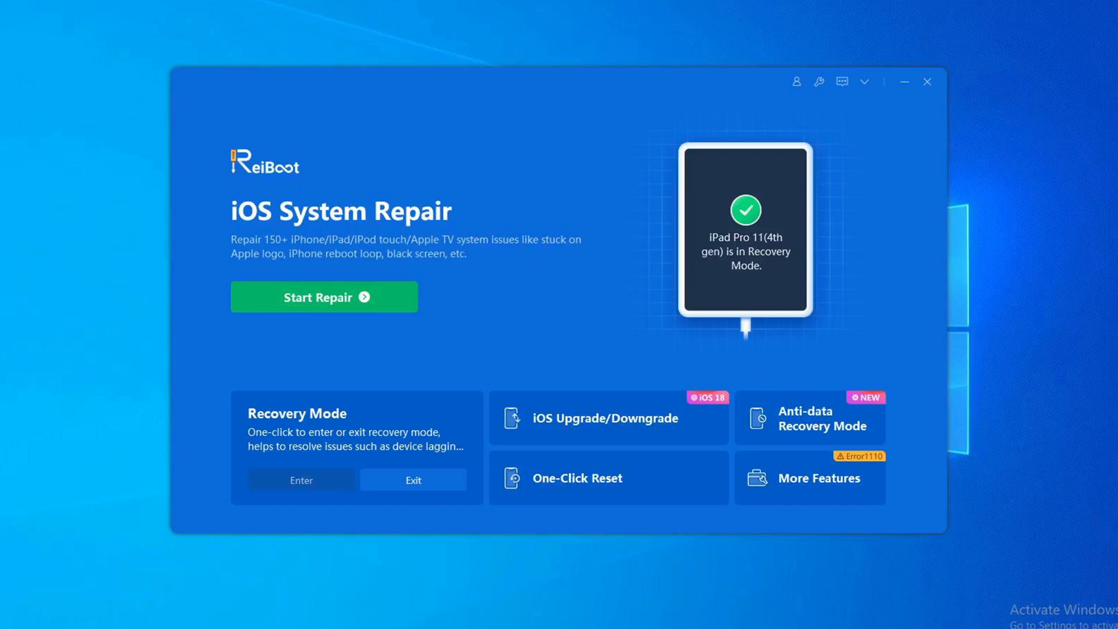
mouse_move(336, 300)
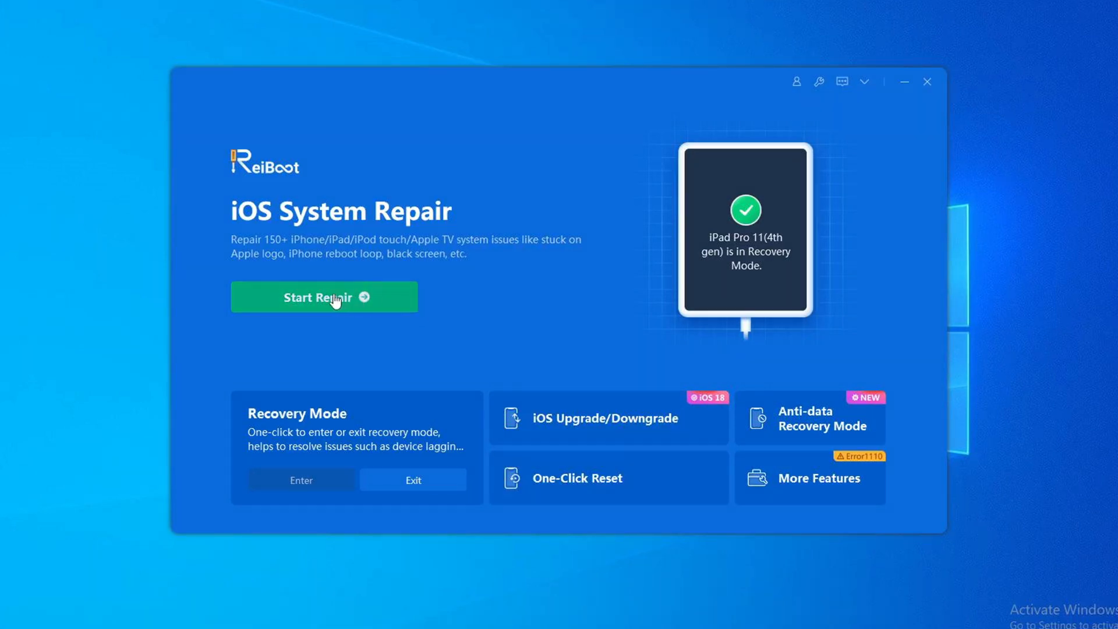
- Start Repair and choose Deep Repair (Data Loss) for the iPad
click(324, 297)
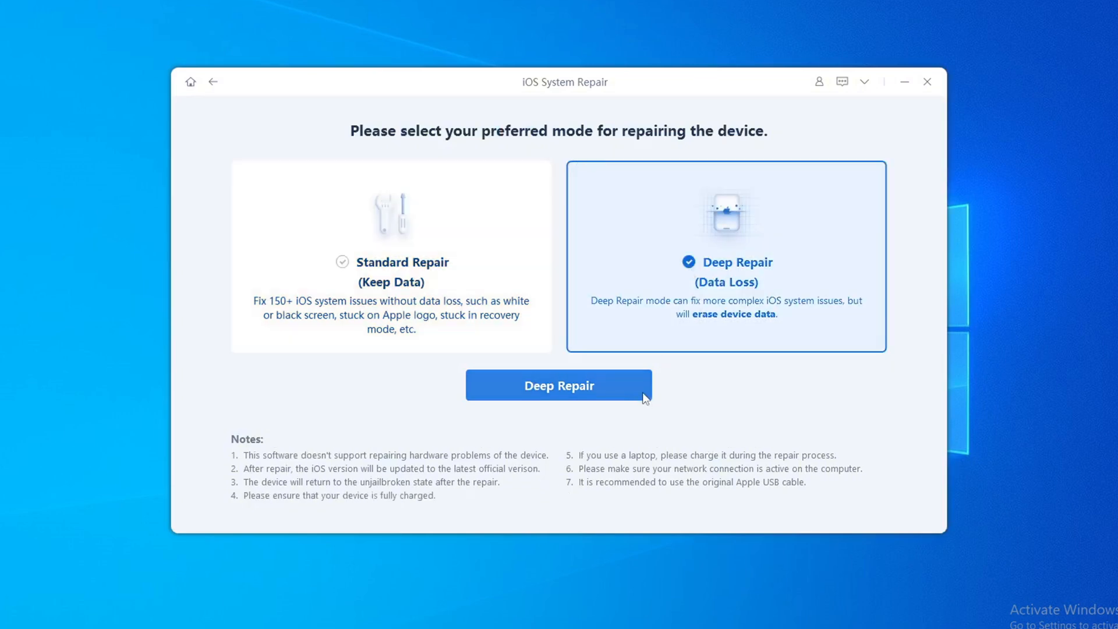
click(558, 385)
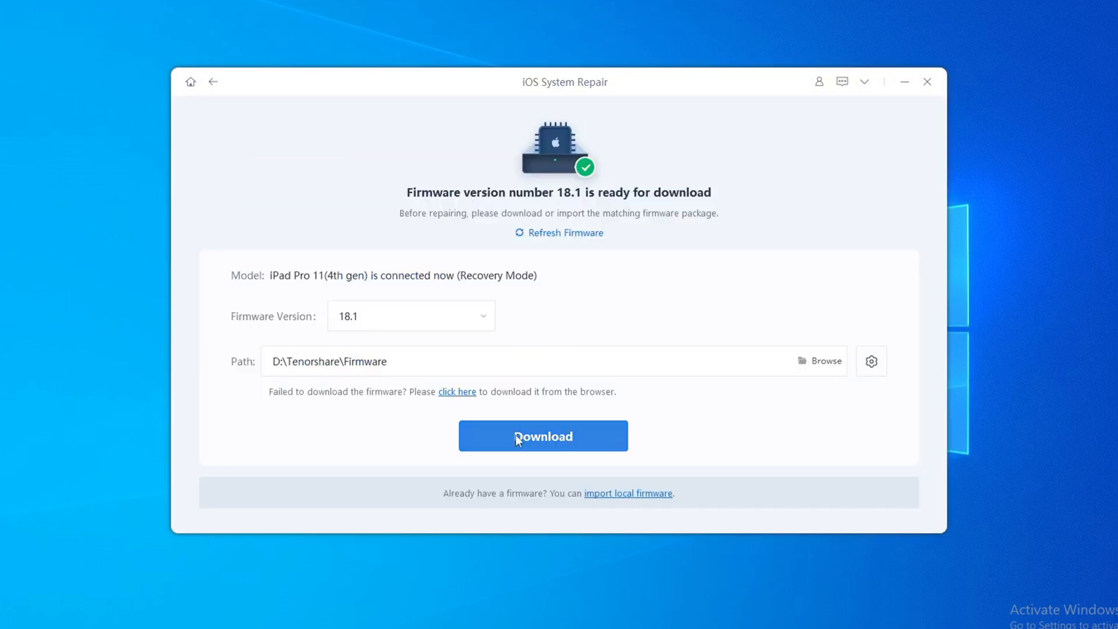
click(542, 436)
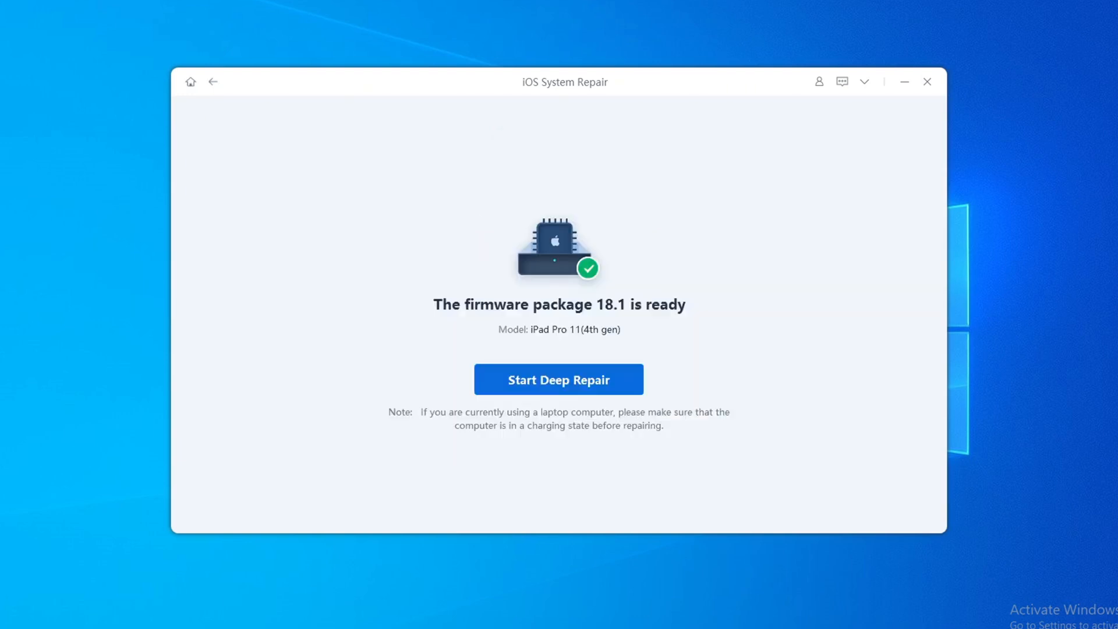
- Start Deep Repair and confirm erasing all data in the Repair dialog
click(558, 378)
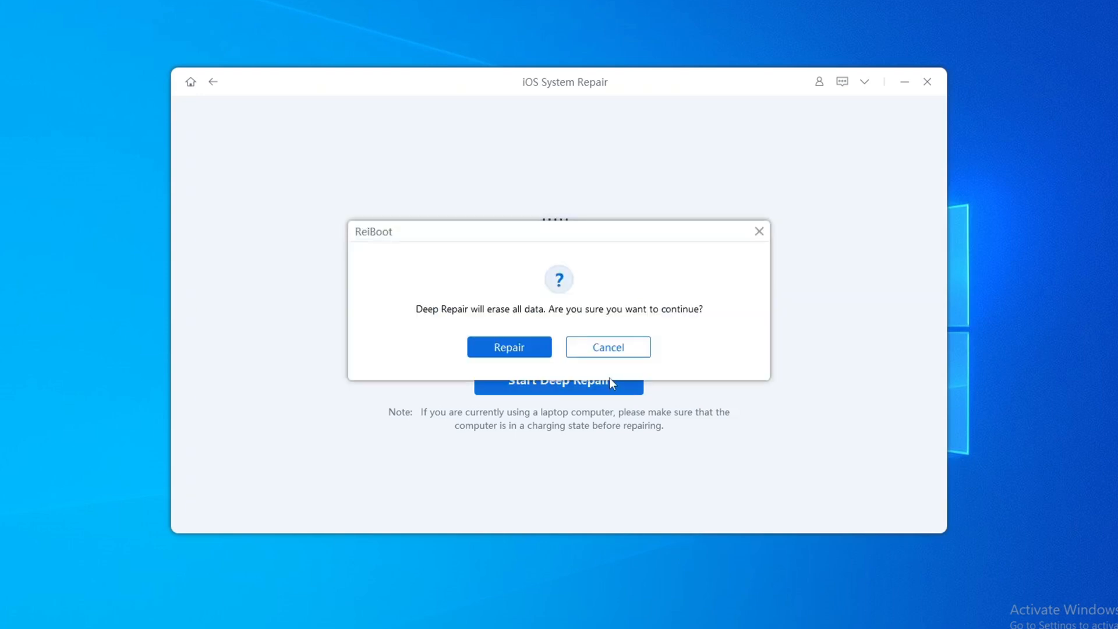
click(508, 347)
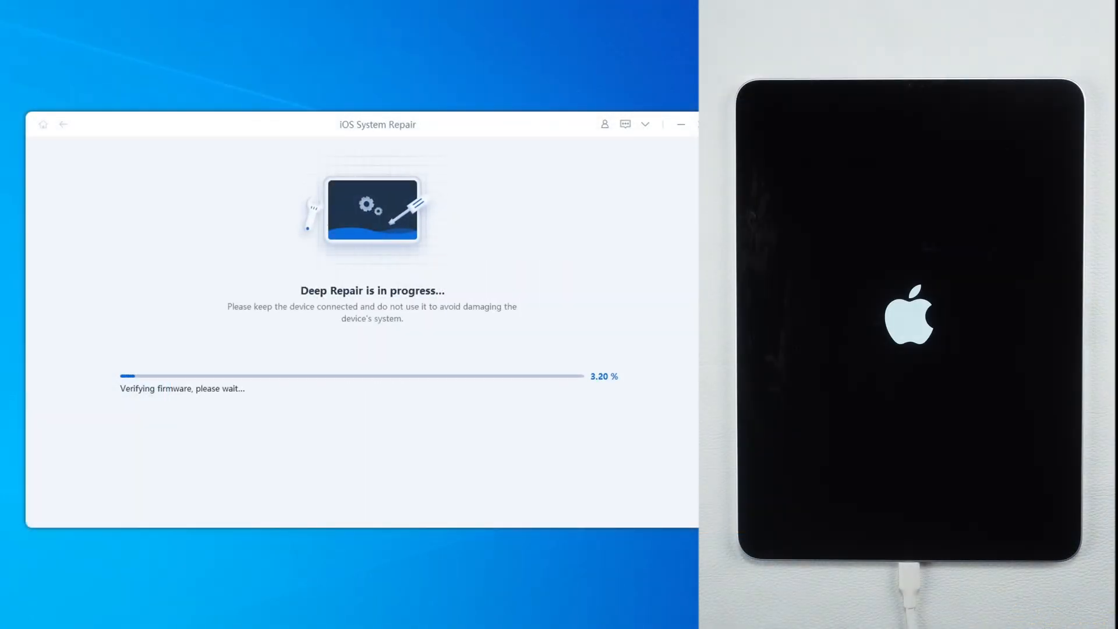